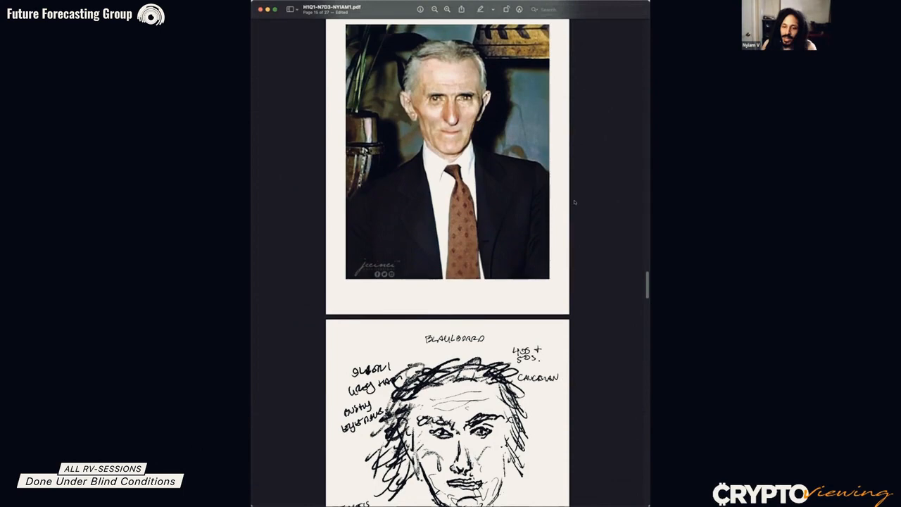
scroll(down, 3)
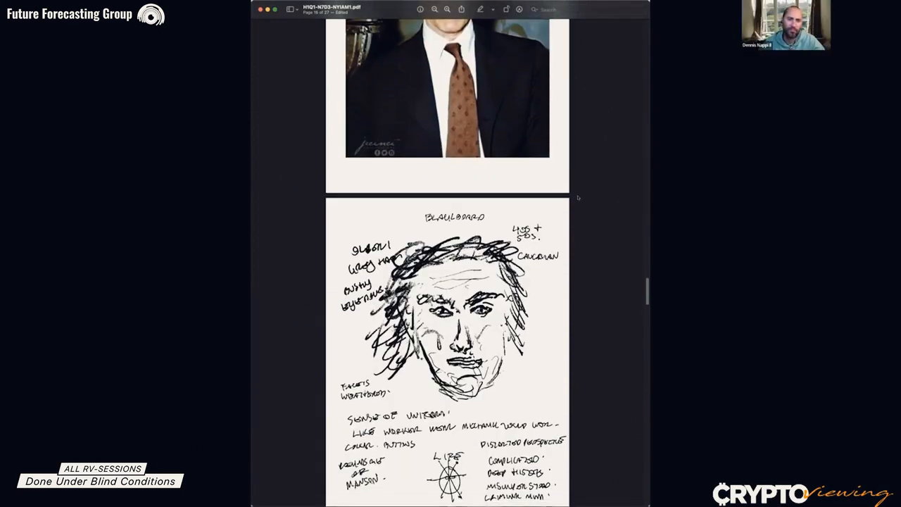
scroll(down, 3)
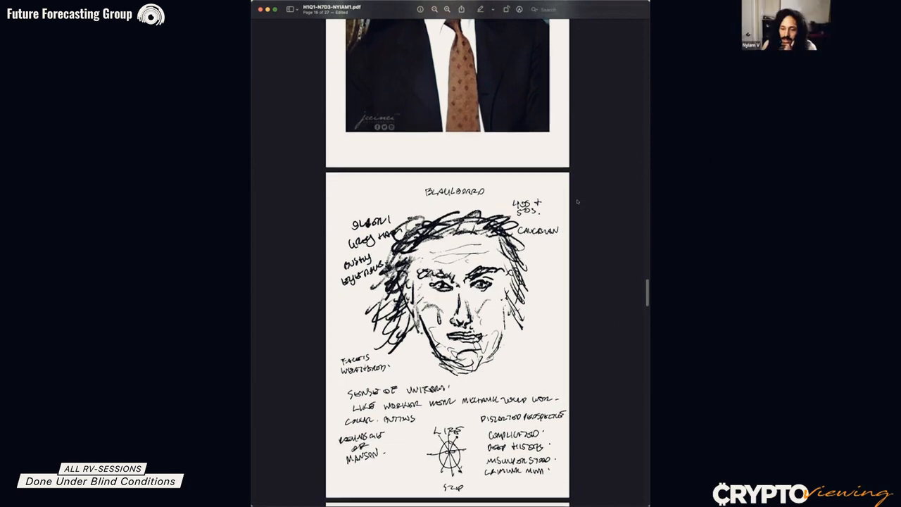